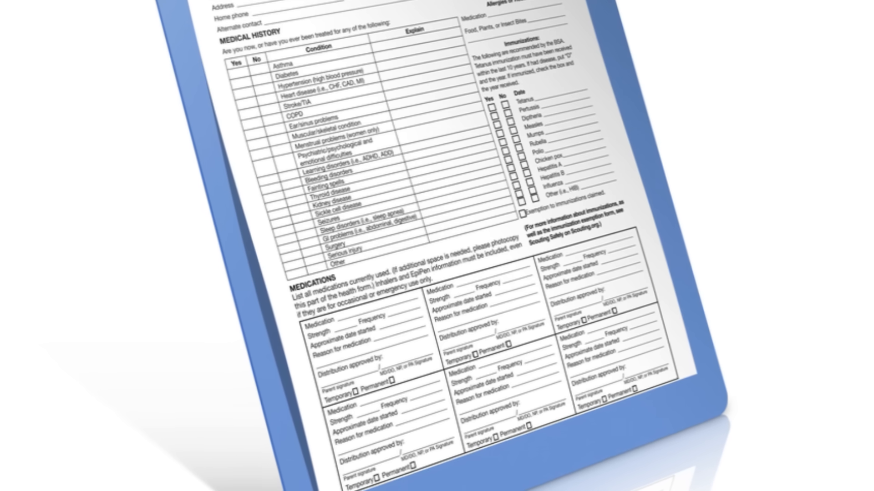
pyautogui.scroll(-3)
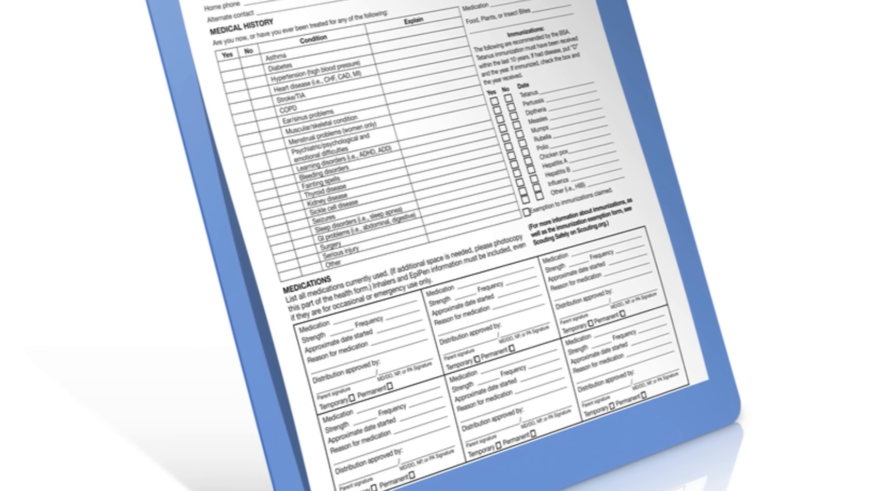